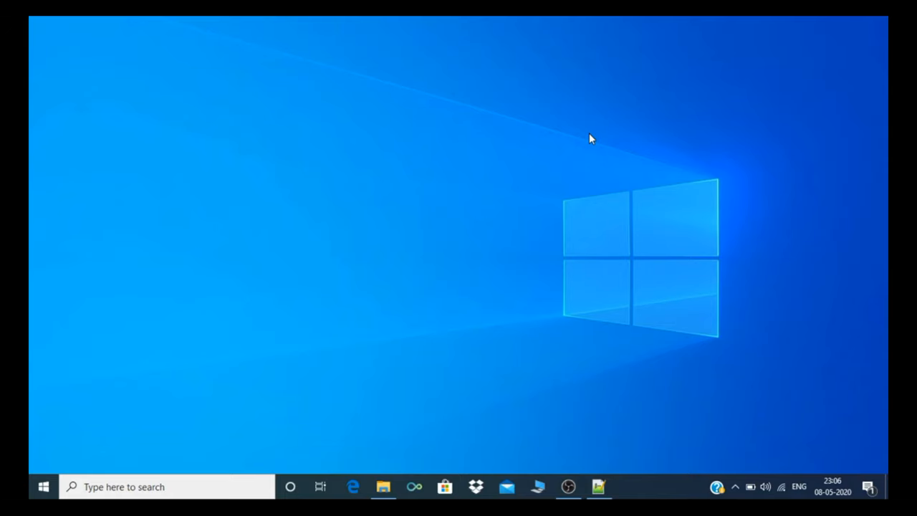
{"action": "mouse_move", "coordinate": [104, 434]}
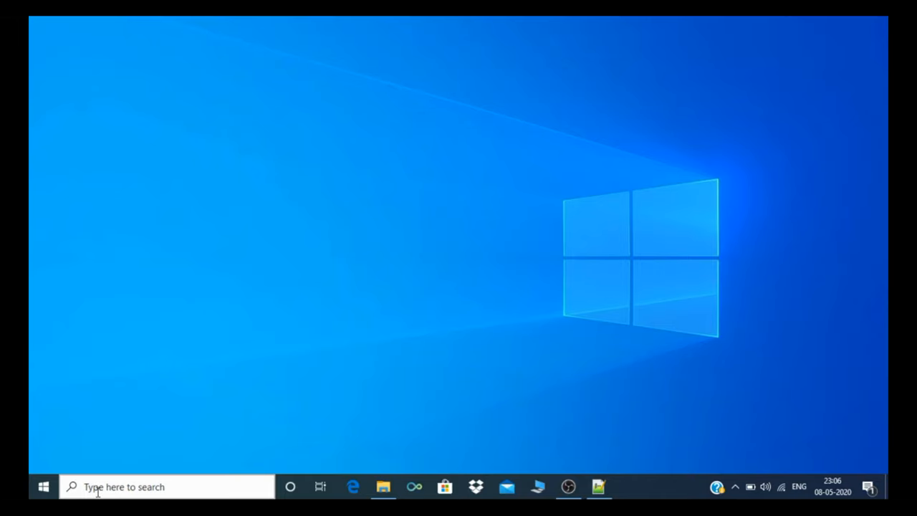
- Search 'com' in the Windows taskbar so Command Prompt shows as best match
{"action": "type", "text": "comm"}
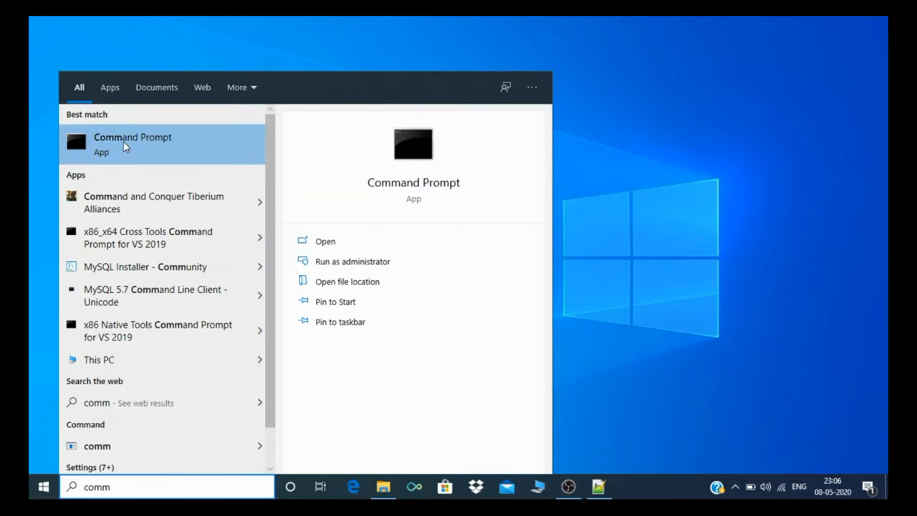
- Run bash in Command Prompt and pwd to show the /cygdrive/c/Users home path
{"action": "left_click", "coordinate": [132, 143]}
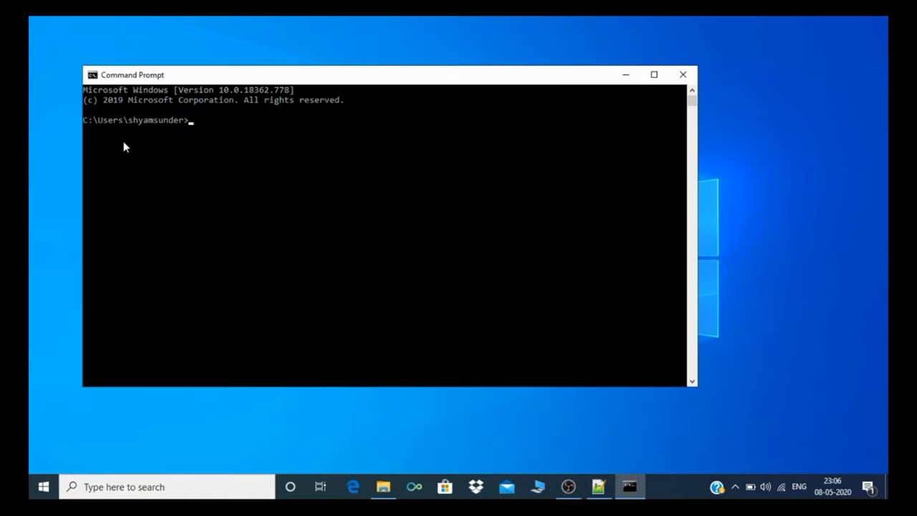
{"action": "type", "text": "b"}
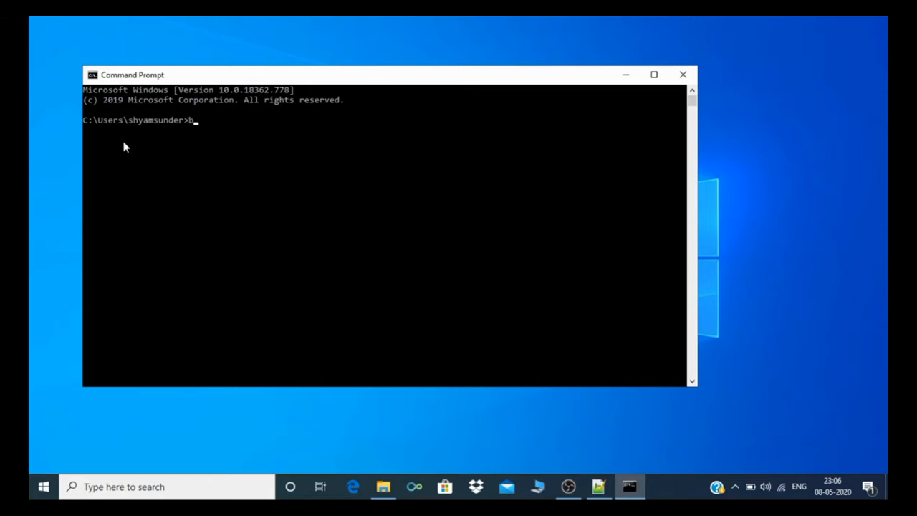
{"action": "type", "text": "ash"}
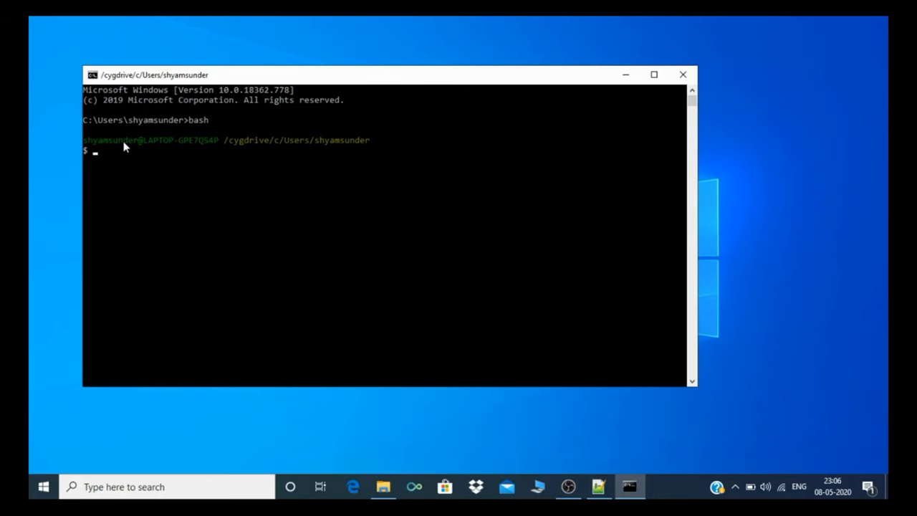
{"action": "type", "text": "pwd"}
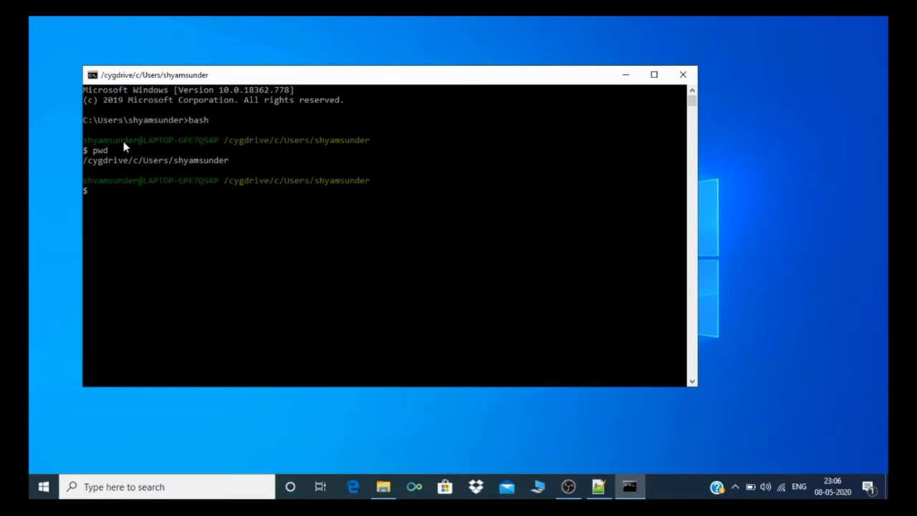
{"action": "mouse_move", "coordinate": [106, 155]}
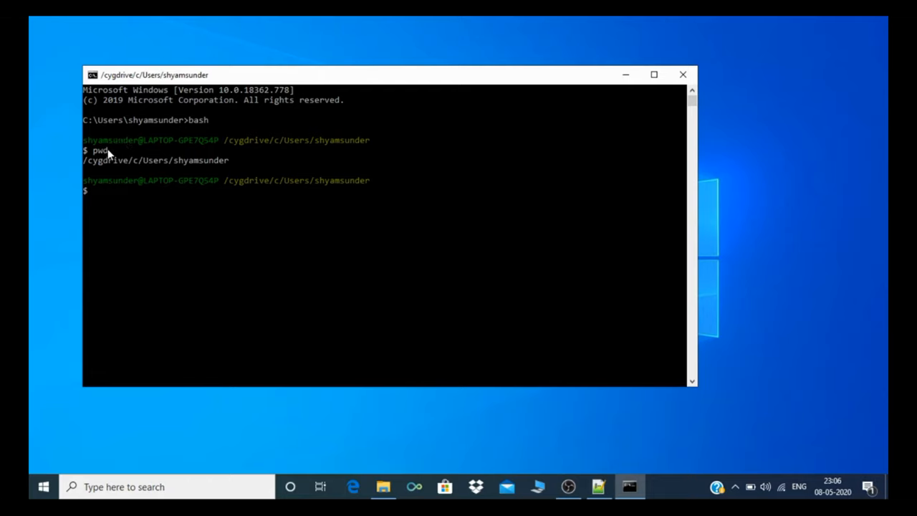
{"action": "mouse_move", "coordinate": [112, 174]}
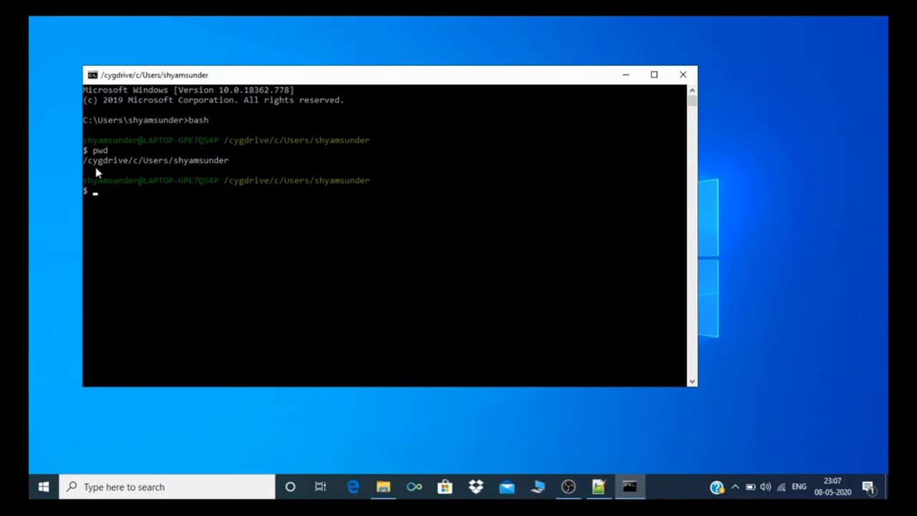
{"action": "mouse_move", "coordinate": [209, 177]}
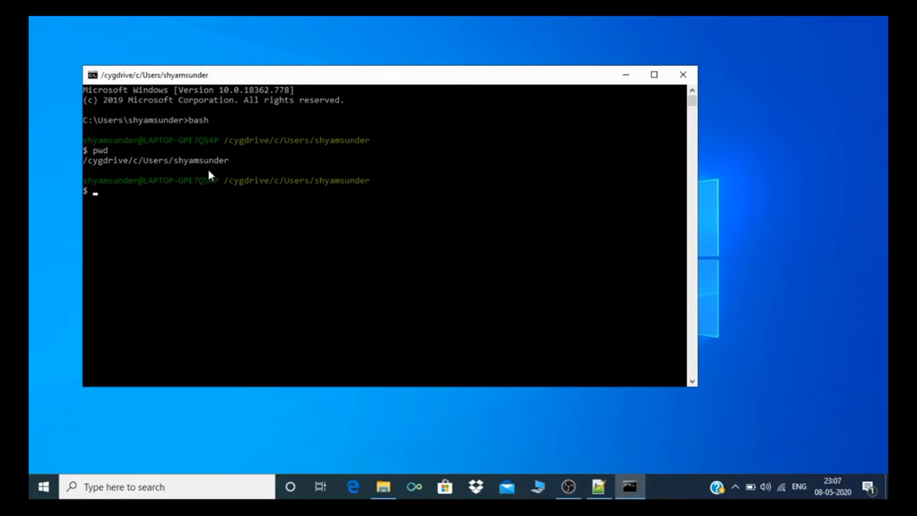
{"action": "mouse_move", "coordinate": [172, 122]}
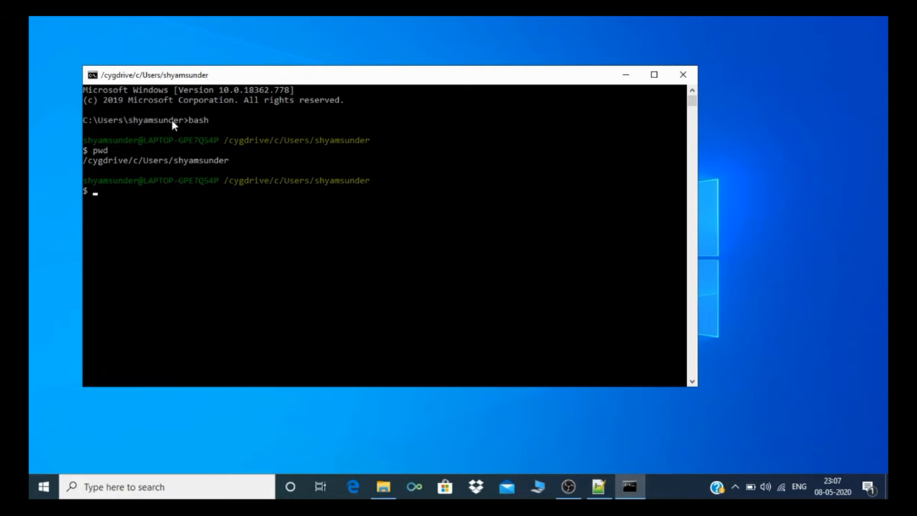
{"action": "mouse_move", "coordinate": [124, 166]}
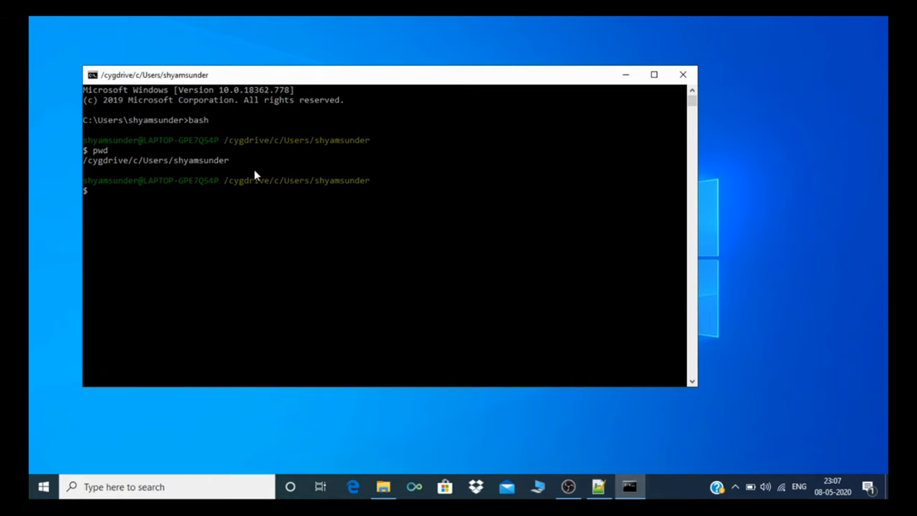
{"action": "mouse_move", "coordinate": [111, 155]}
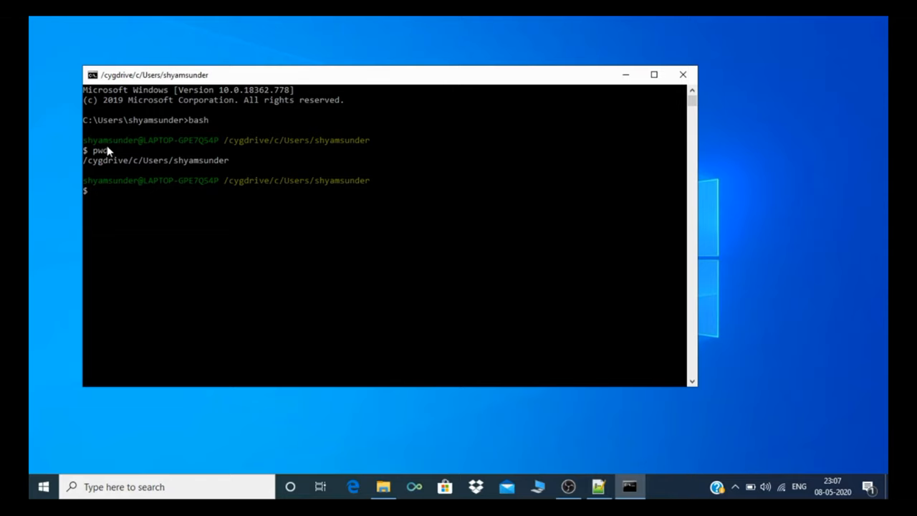
{"action": "mouse_move", "coordinate": [93, 166]}
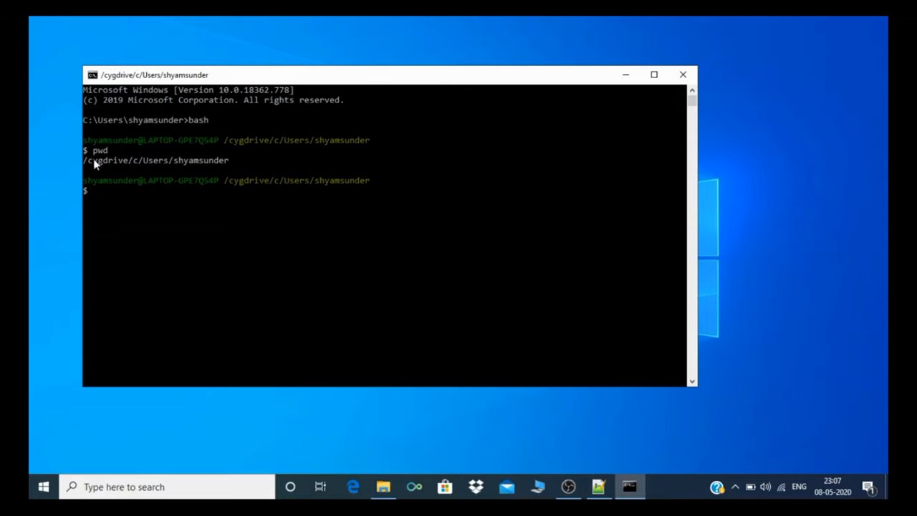
{"action": "mouse_move", "coordinate": [134, 174]}
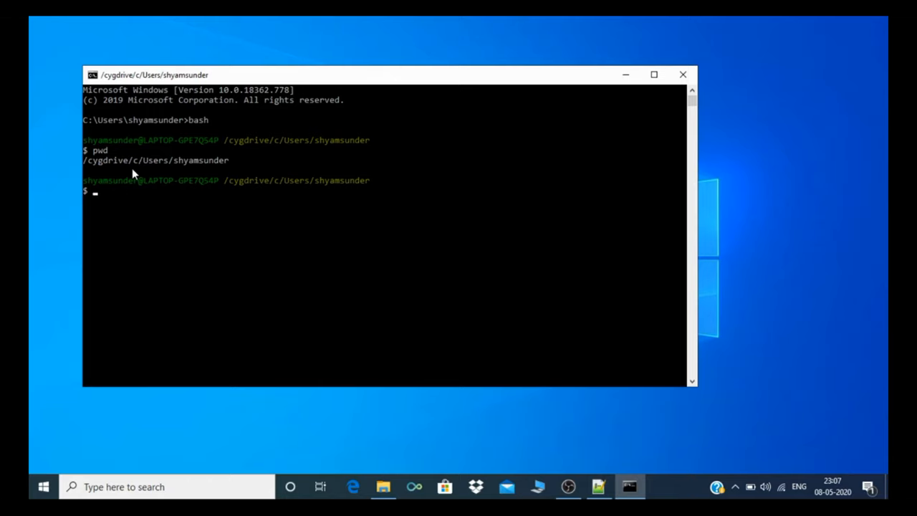
{"action": "mouse_move", "coordinate": [625, 78]}
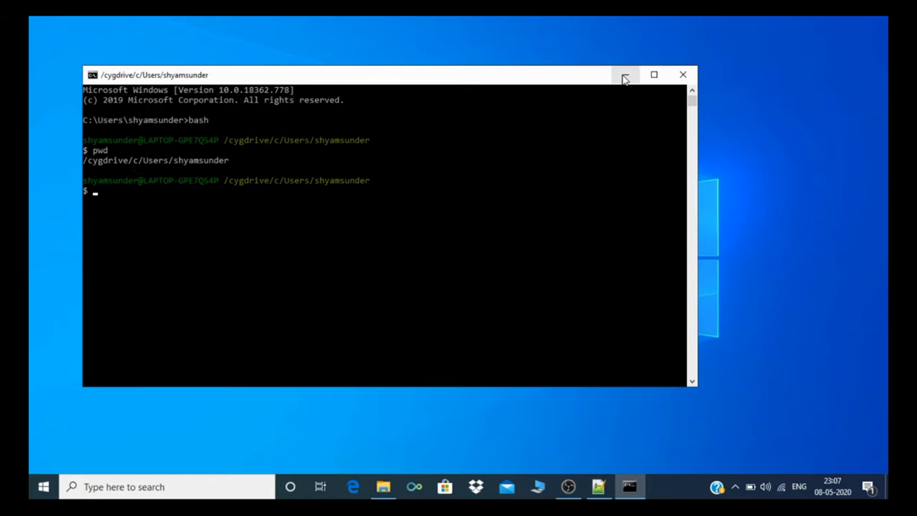
{"action": "mouse_move", "coordinate": [624, 78]}
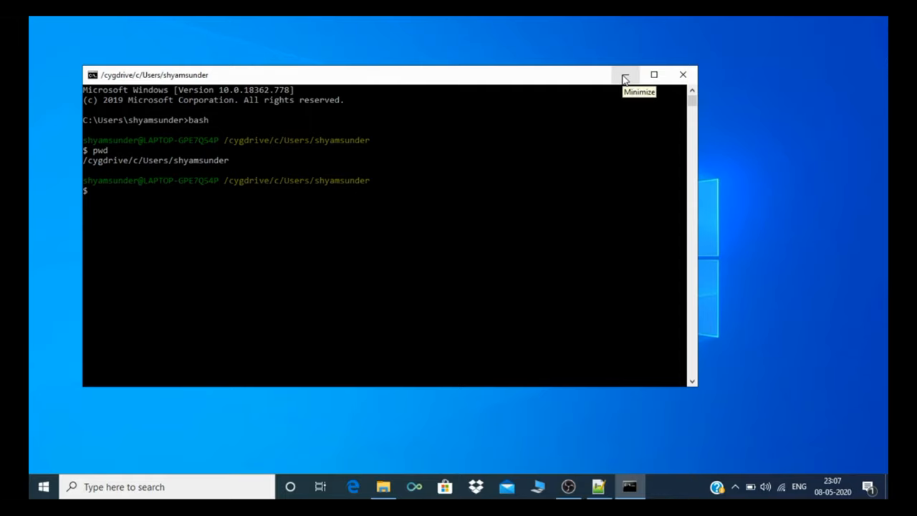
- Browse to the Cygwin etc folder in File Explorer and show fstab's context menu
{"action": "left_click", "coordinate": [623, 74]}
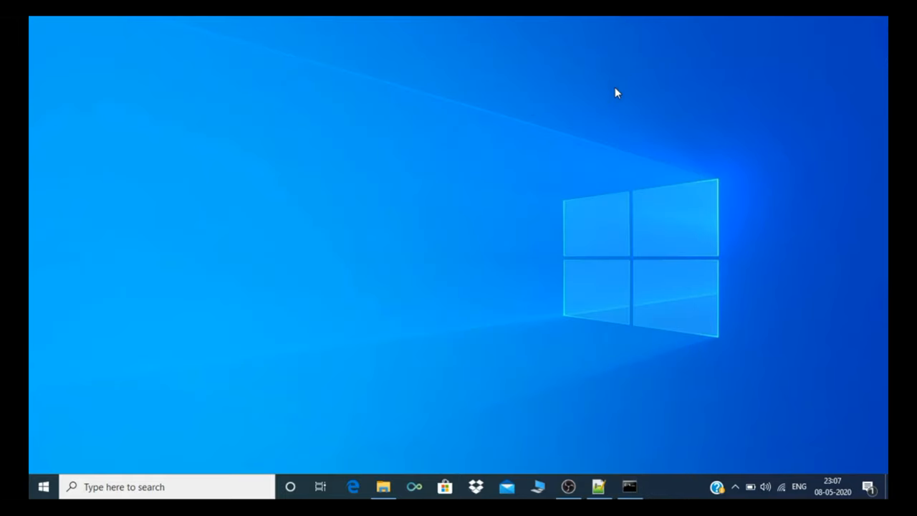
{"action": "mouse_move", "coordinate": [392, 495]}
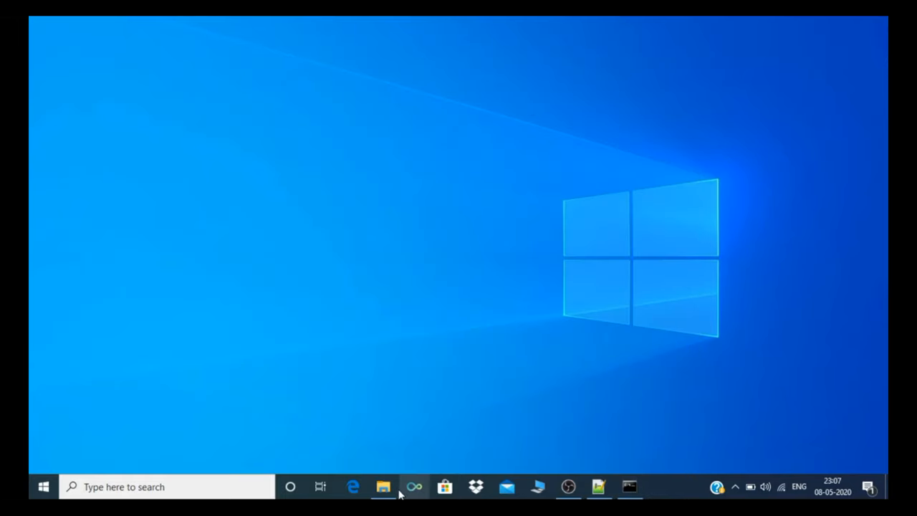
{"action": "left_click", "coordinate": [382, 487]}
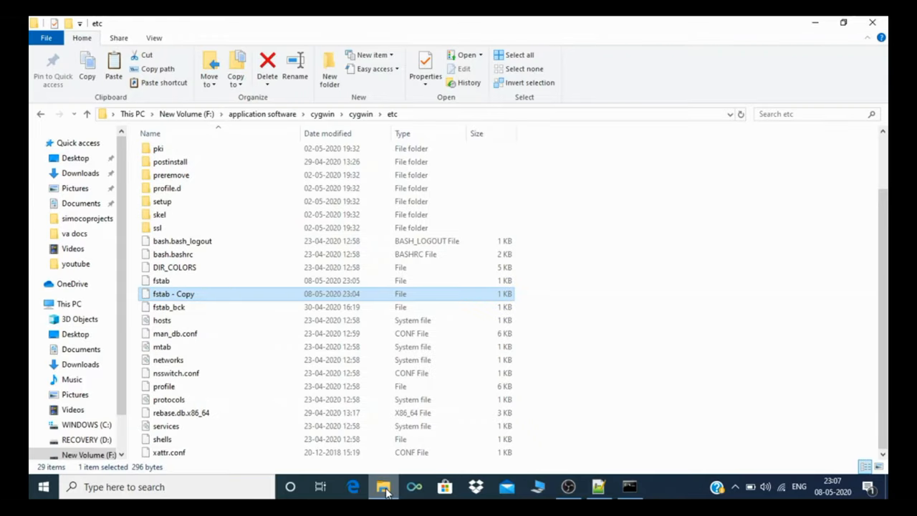
{"action": "mouse_move", "coordinate": [321, 163]}
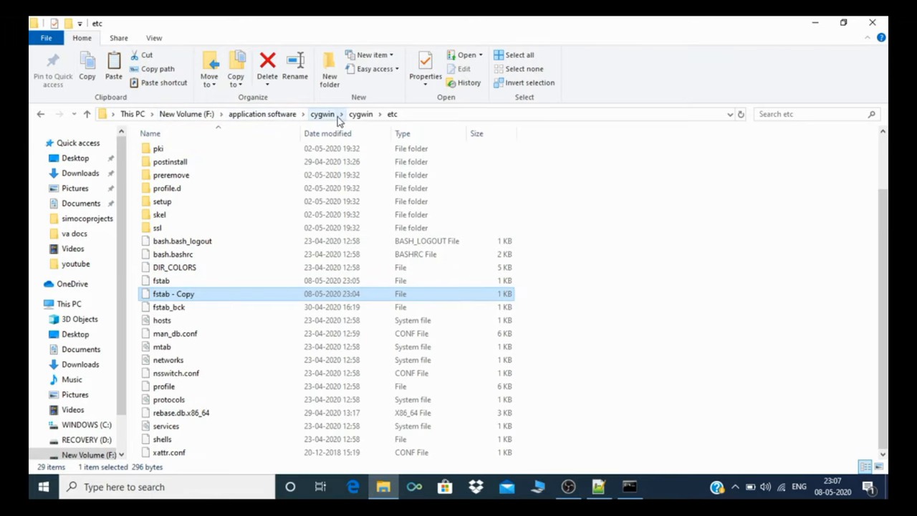
{"action": "left_click", "coordinate": [361, 114]}
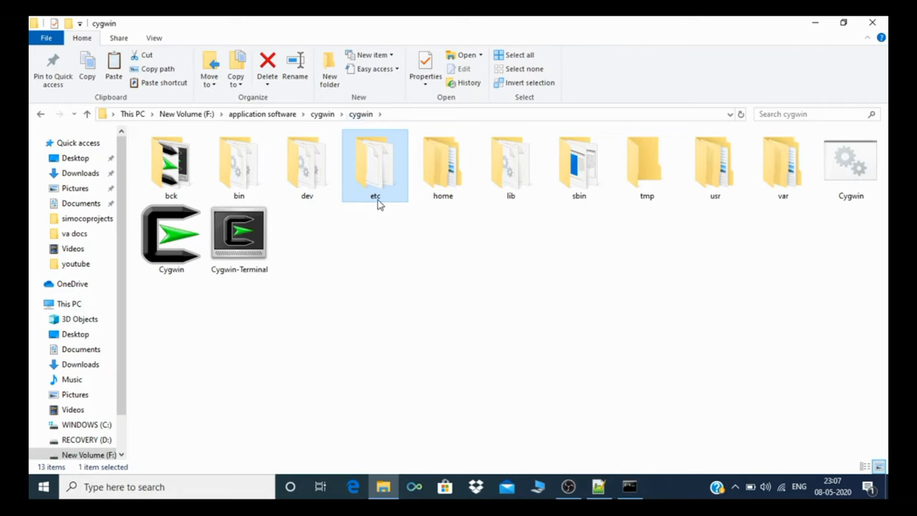
{"action": "mouse_move", "coordinate": [372, 172]}
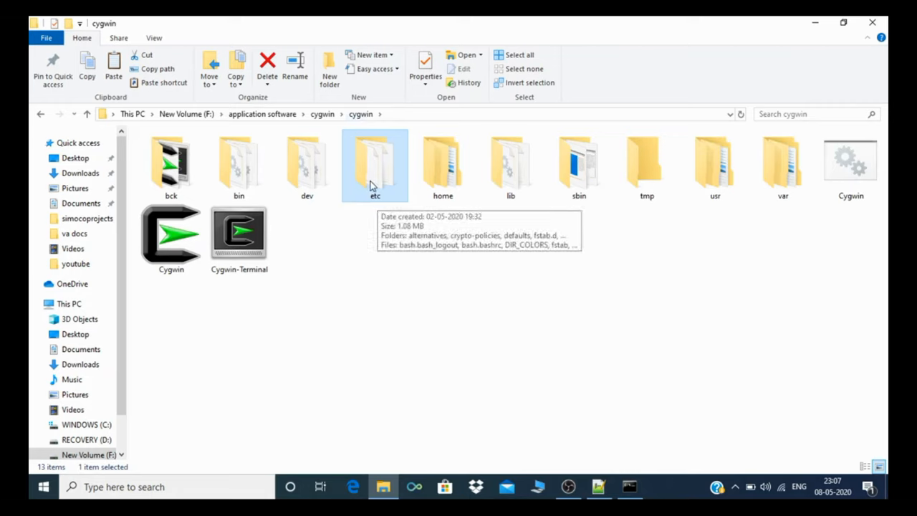
{"action": "double_click", "coordinate": [375, 160]}
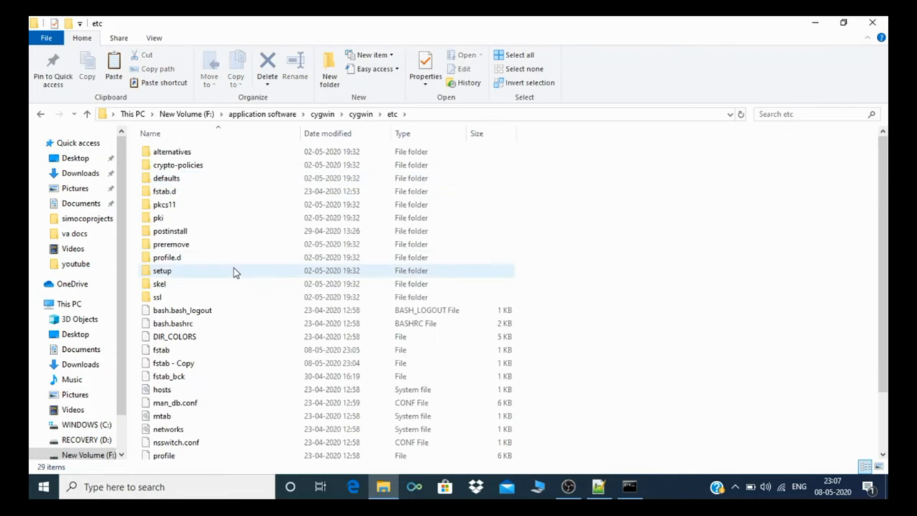
{"action": "right_click", "coordinate": [161, 349]}
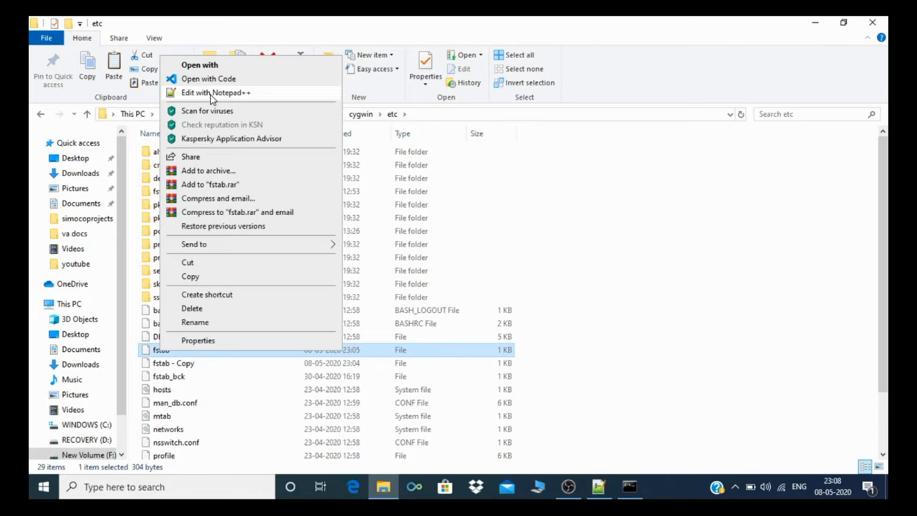
- Edit fstab in Notepad++ so the mount line reads 'none / cygdrive binary,posix=0,user 0 0' and save
{"action": "left_click", "coordinate": [215, 91]}
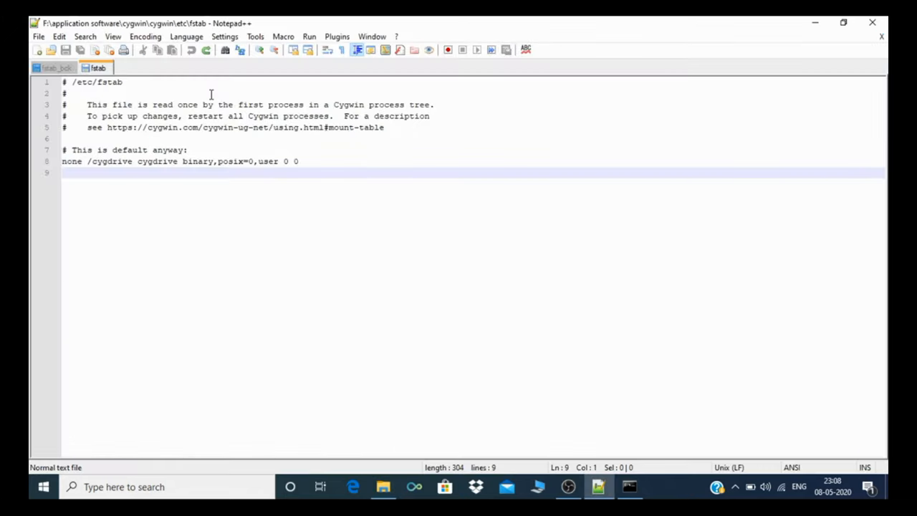
{"action": "mouse_move", "coordinate": [131, 160]}
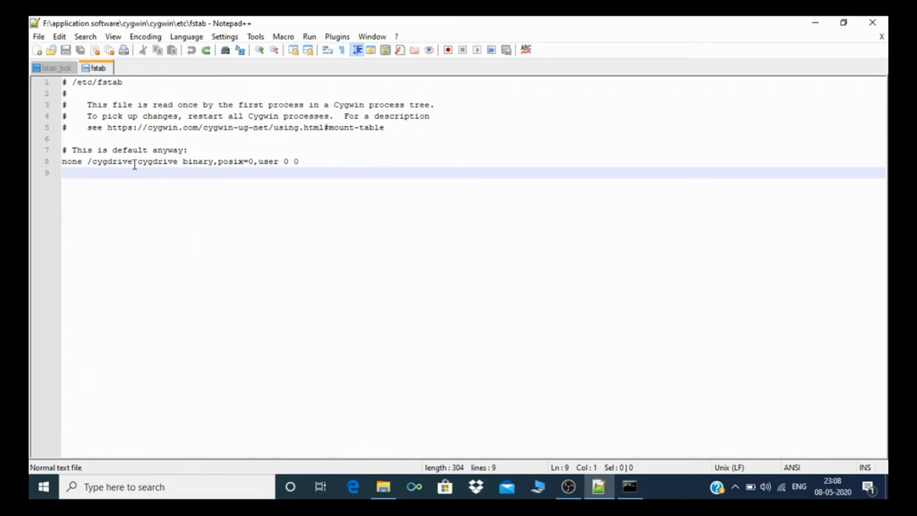
{"action": "key", "text": "Backspace"}
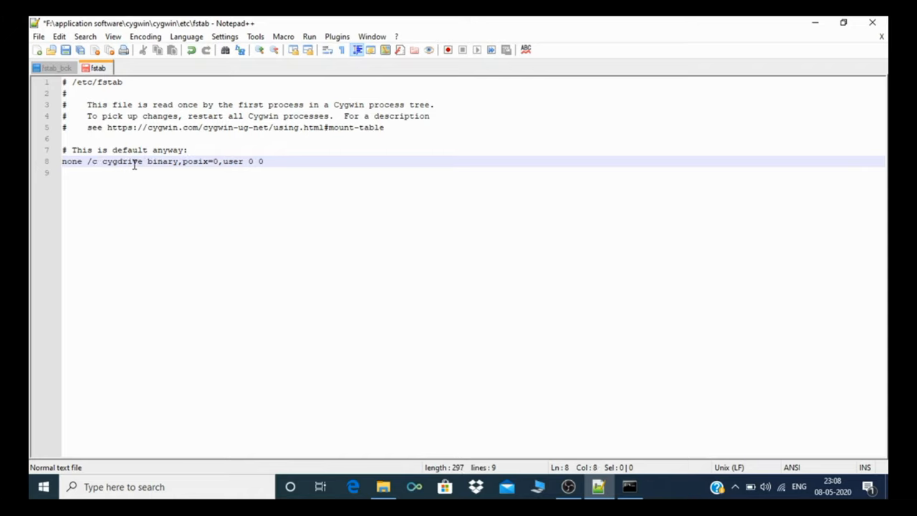
{"action": "key", "text": "BackSpace"}
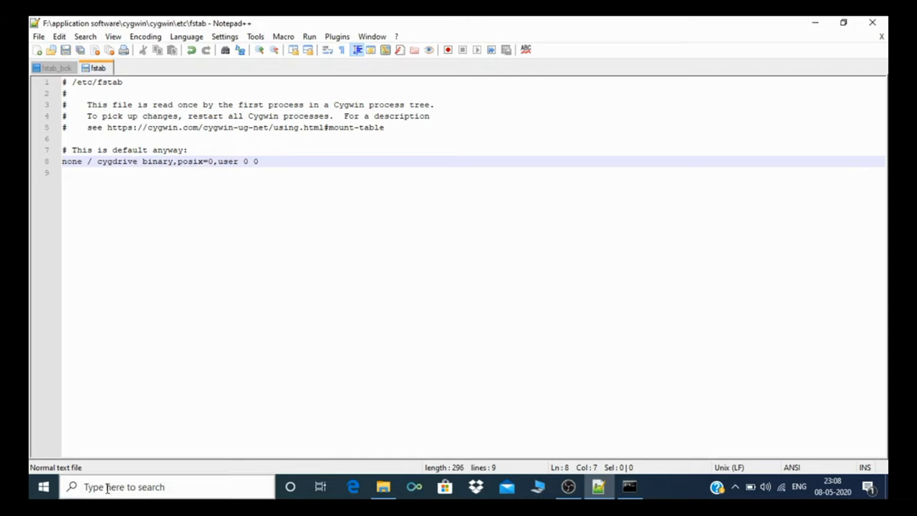
- Run bash in a new Command Prompt, prompt still showing /cygdrive/c/Users/shyamsunder
{"action": "type", "text": "comm"}
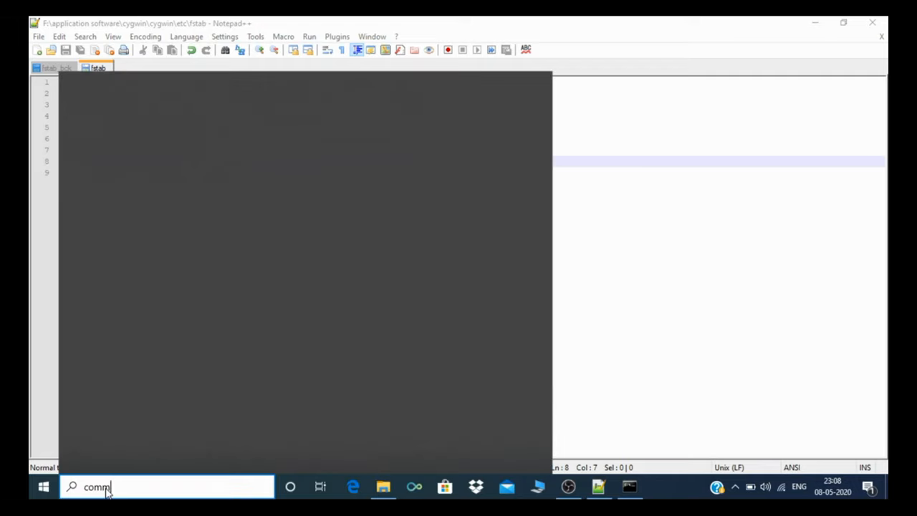
{"action": "type", "text": "comm"}
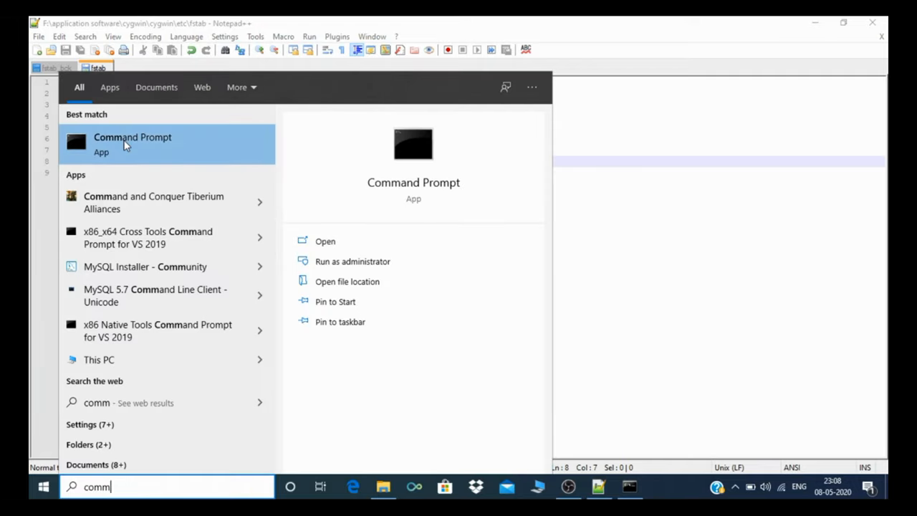
{"action": "left_click", "coordinate": [132, 143]}
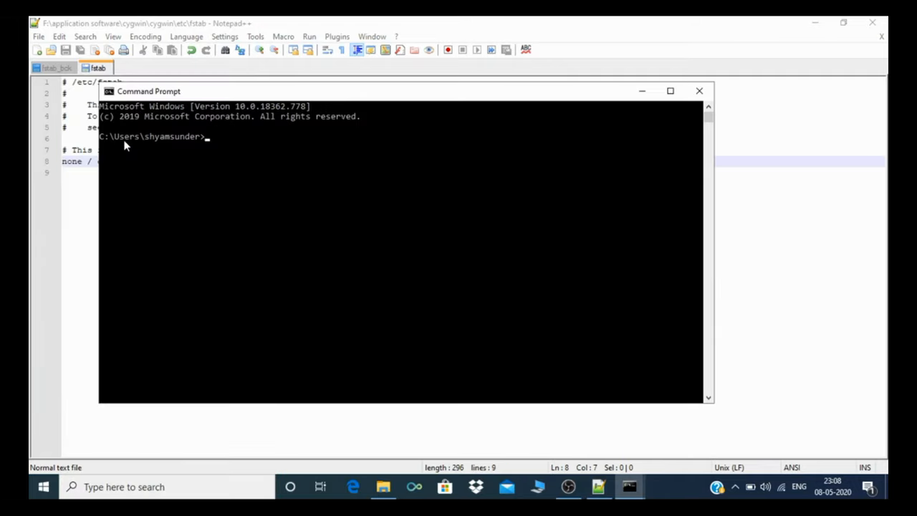
{"action": "type", "text": "bash"}
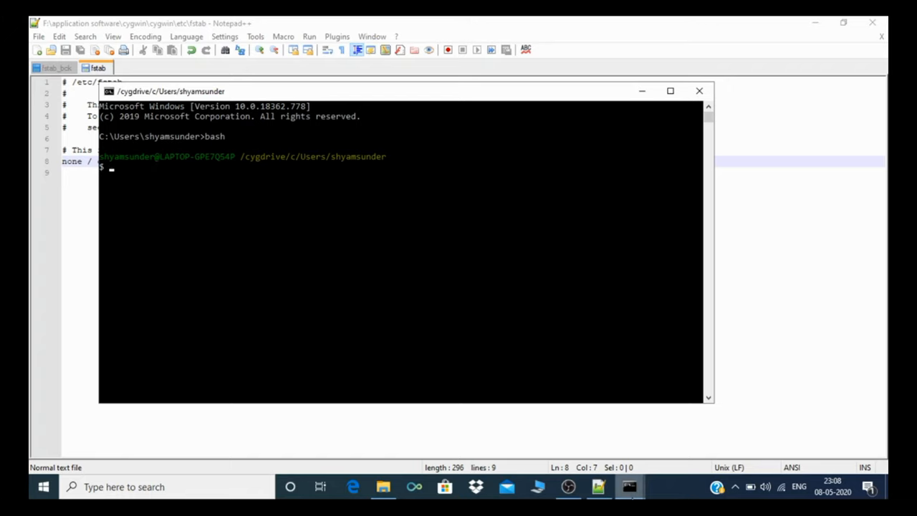
{"action": "mouse_move", "coordinate": [629, 485]}
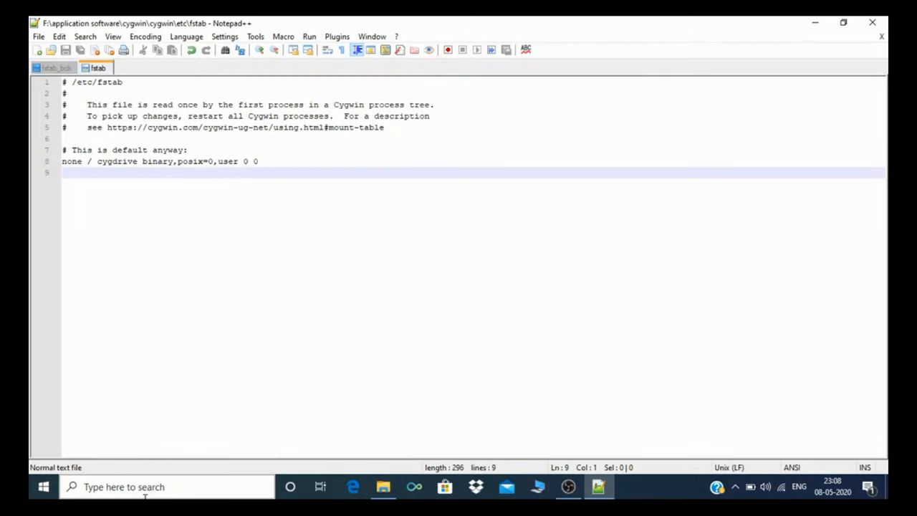
- Run bash in a fresh Command Prompt and pwd, printing /c/Users/shyamsunder without /cygdrive
{"action": "type", "text": "com"}
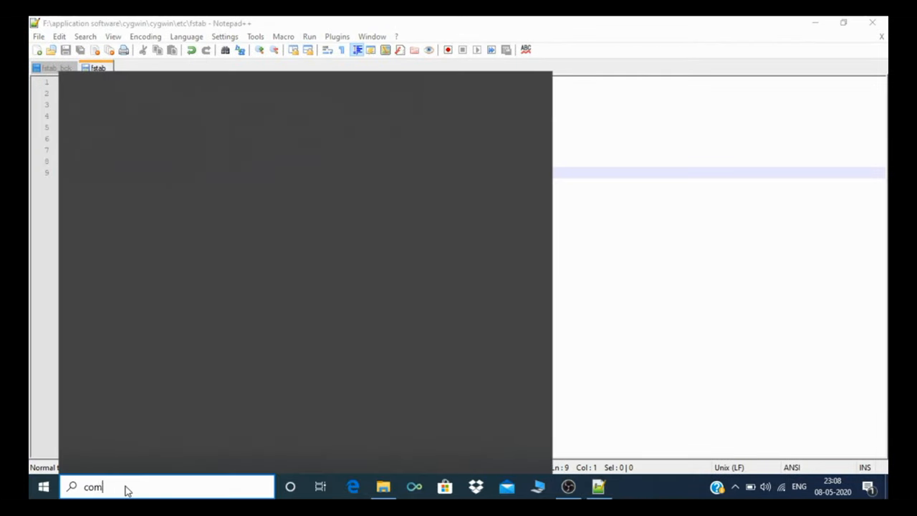
{"action": "type", "text": "m"}
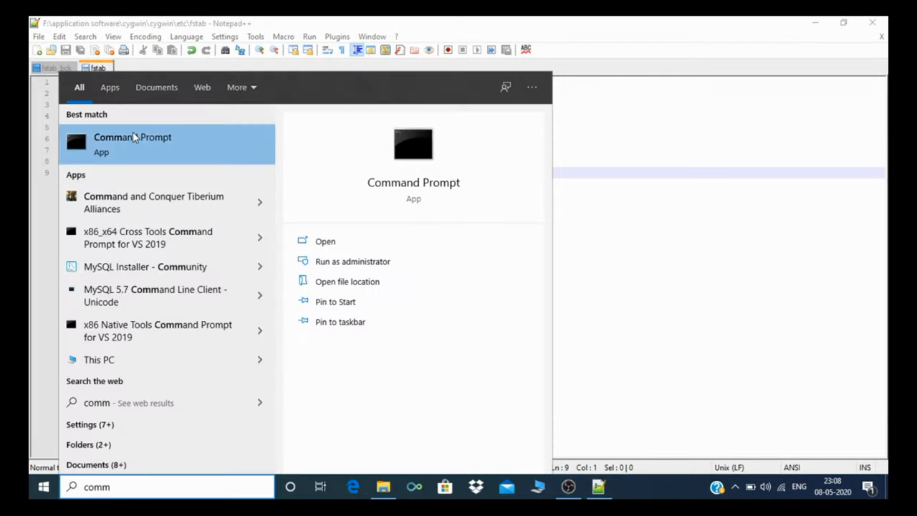
{"action": "left_click", "coordinate": [132, 143]}
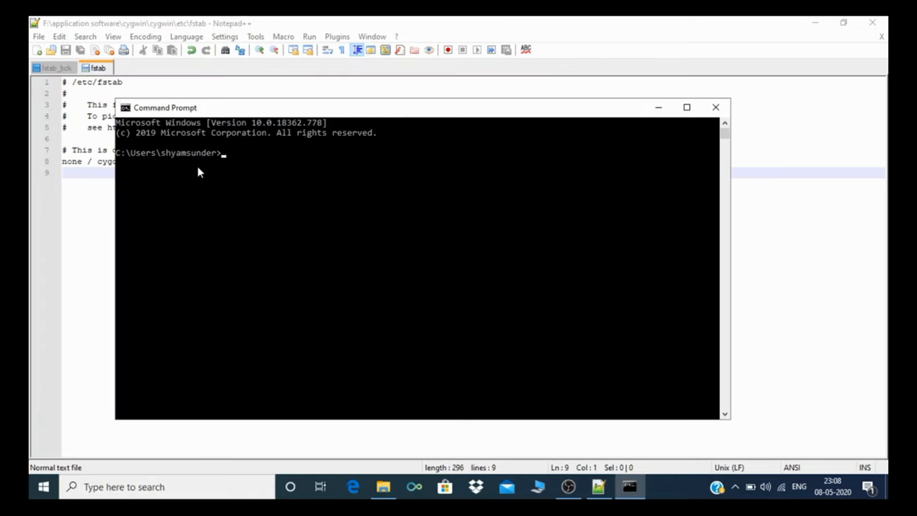
{"action": "type", "text": "b"}
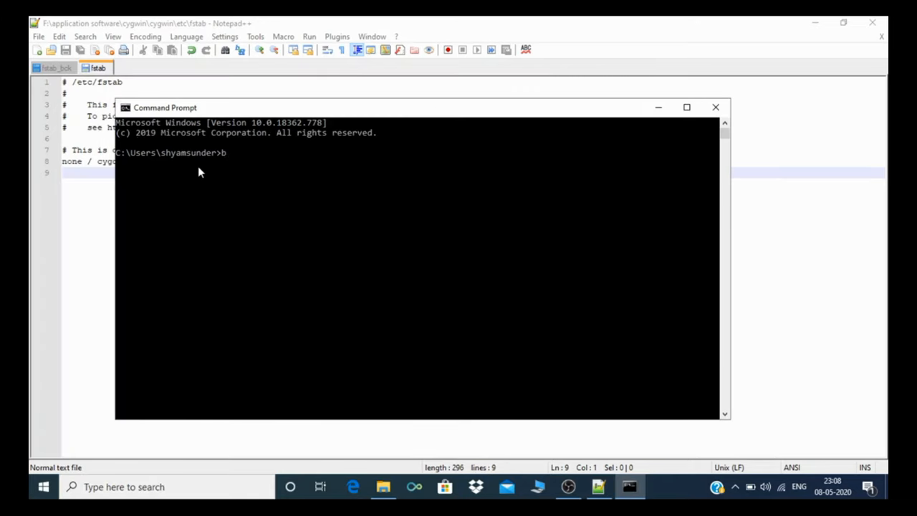
{"action": "type", "text": "ash"}
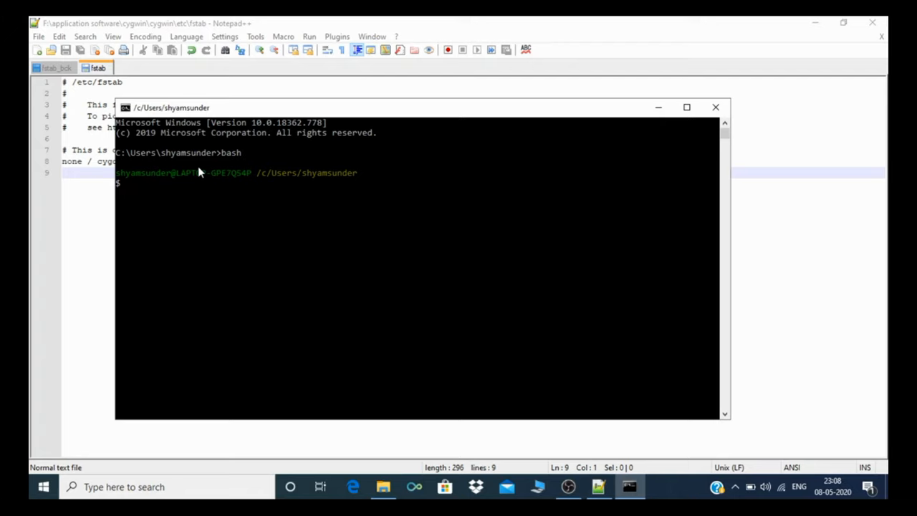
{"action": "type", "text": "pwd"}
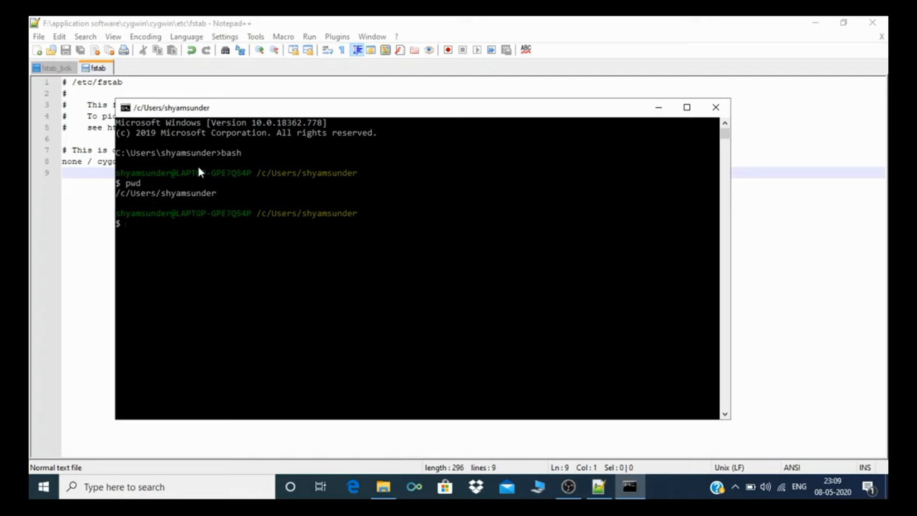
{"action": "mouse_move", "coordinate": [192, 160]}
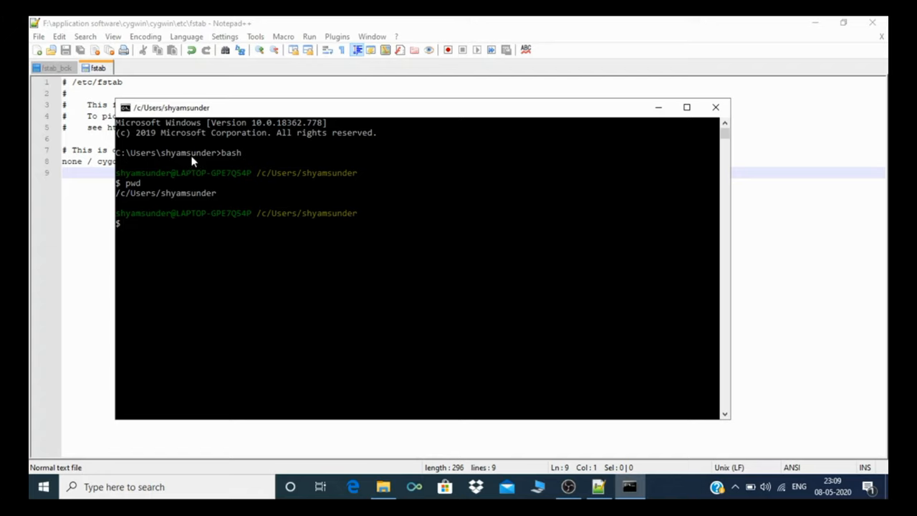
{"action": "mouse_move", "coordinate": [230, 200]}
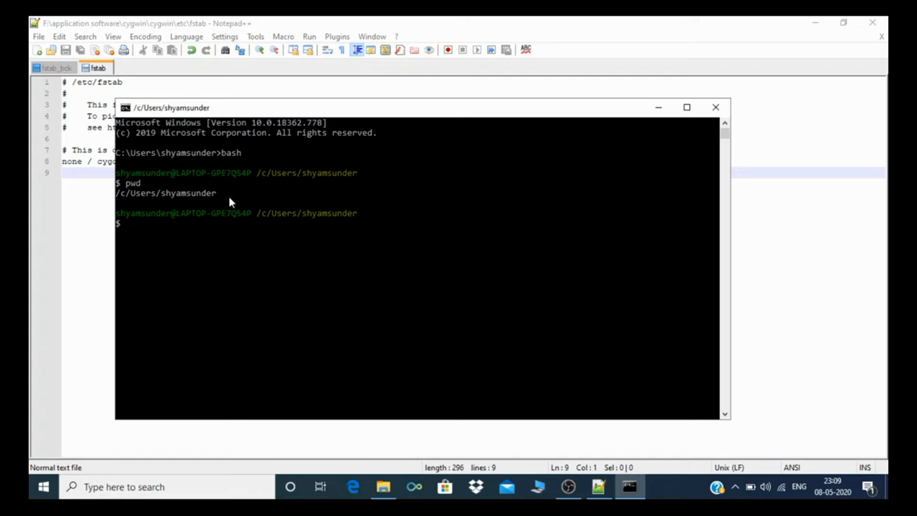
{"action": "mouse_move", "coordinate": [126, 152]}
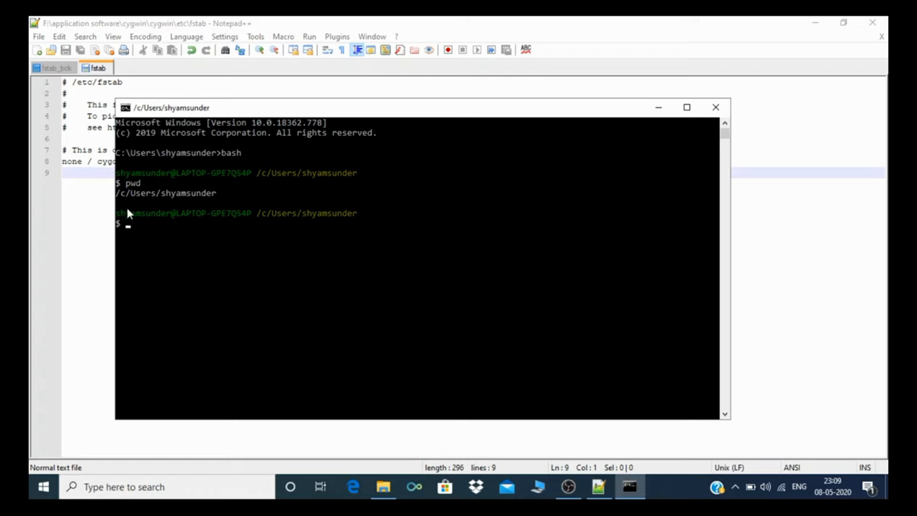
{"action": "mouse_move", "coordinate": [447, 164]}
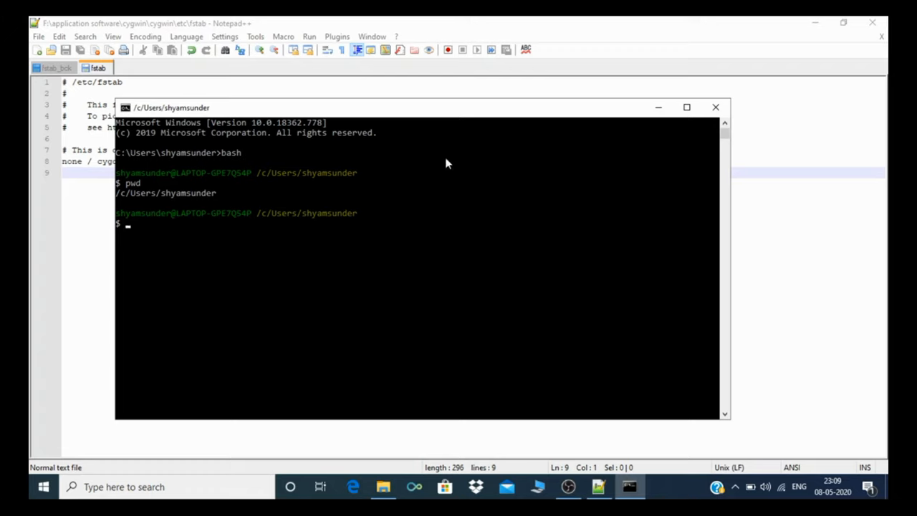
{"action": "mouse_move", "coordinate": [229, 178]}
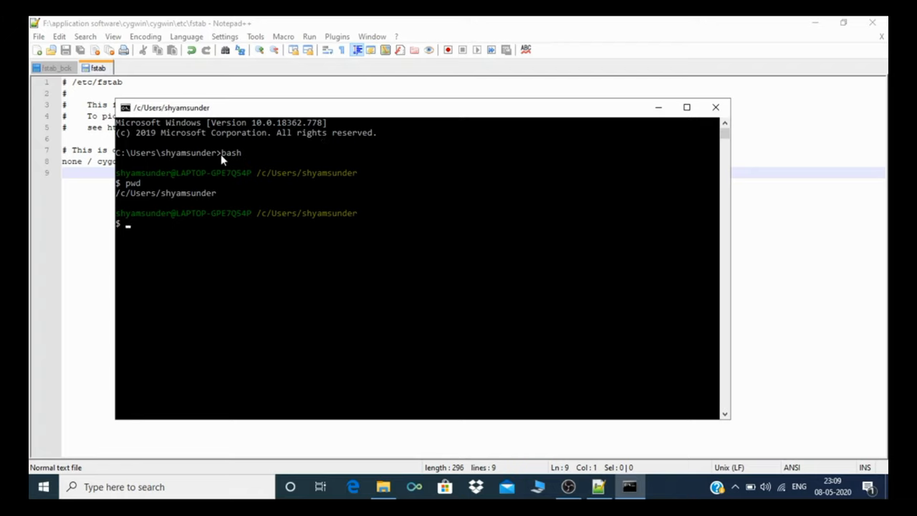
{"action": "mouse_move", "coordinate": [250, 155]}
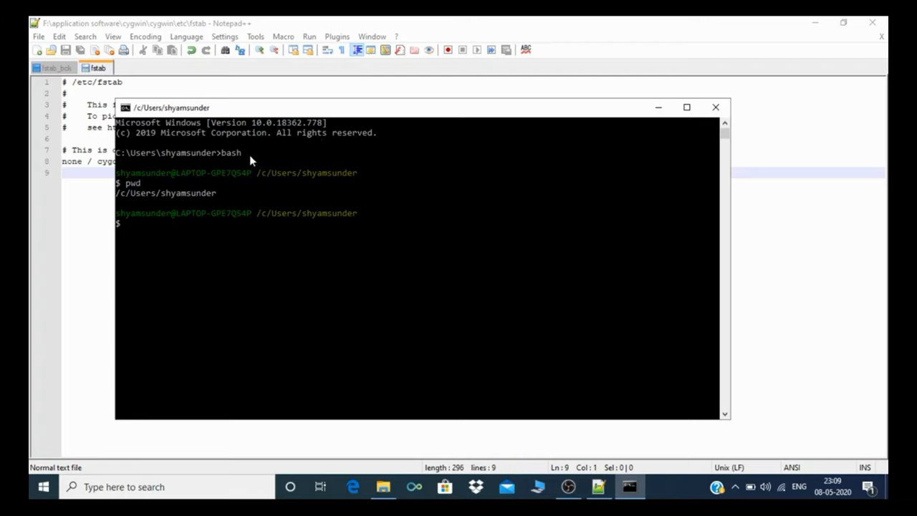
{"action": "mouse_move", "coordinate": [660, 108]}
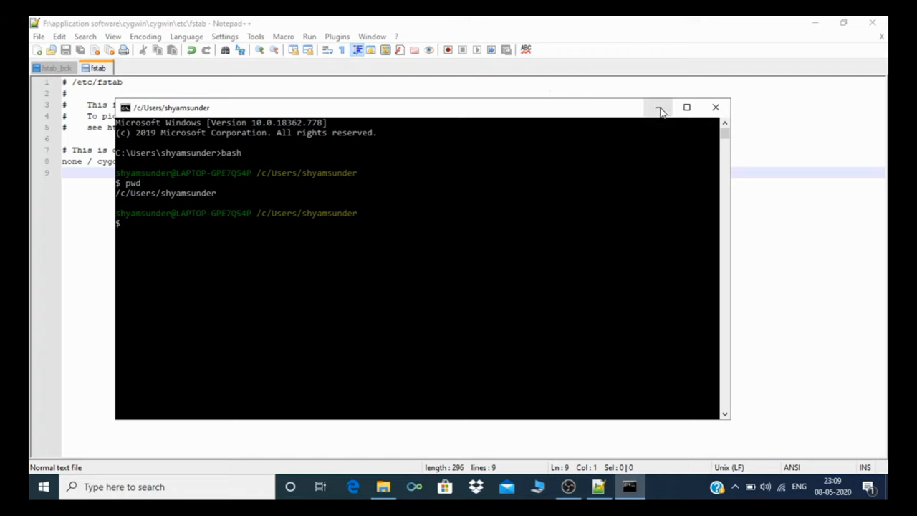
{"action": "mouse_move", "coordinate": [659, 106]}
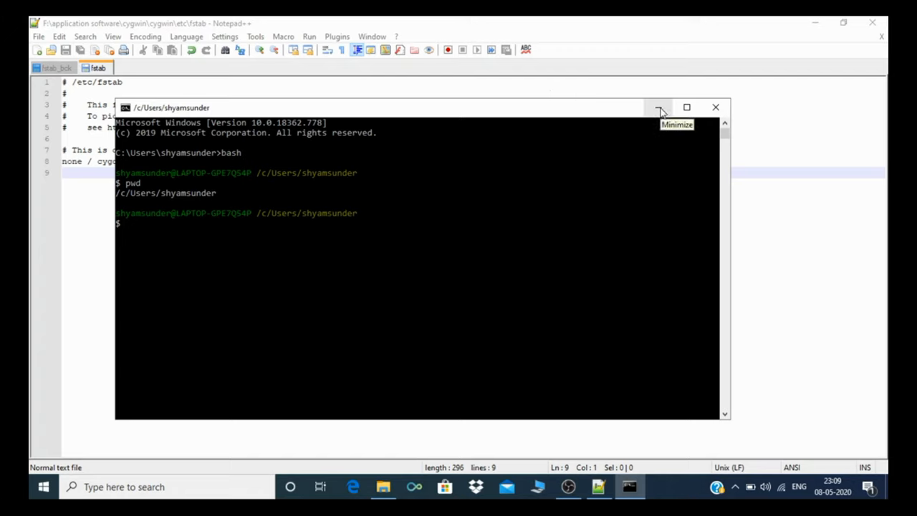
- Run sh in another Command Prompt and pwd, also printing /c/Users/shyamsunder
{"action": "left_click", "coordinate": [659, 106]}
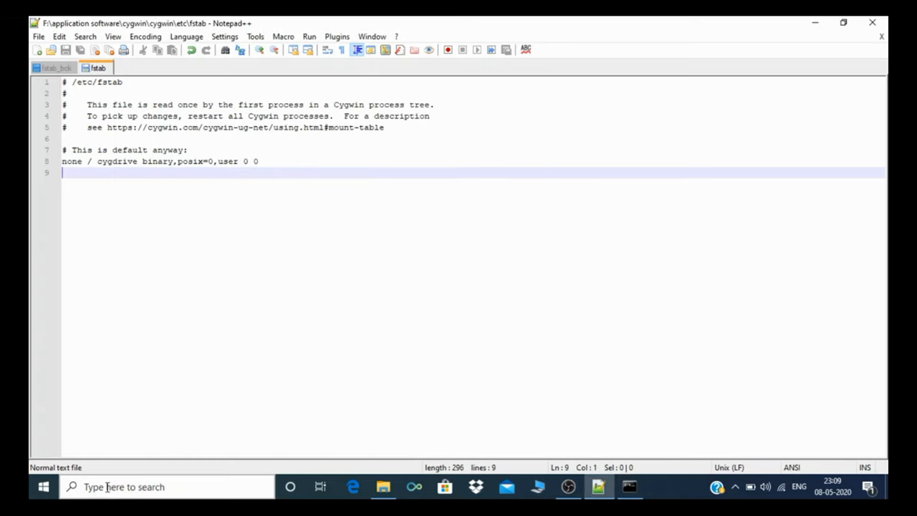
{"action": "type", "text": "c"}
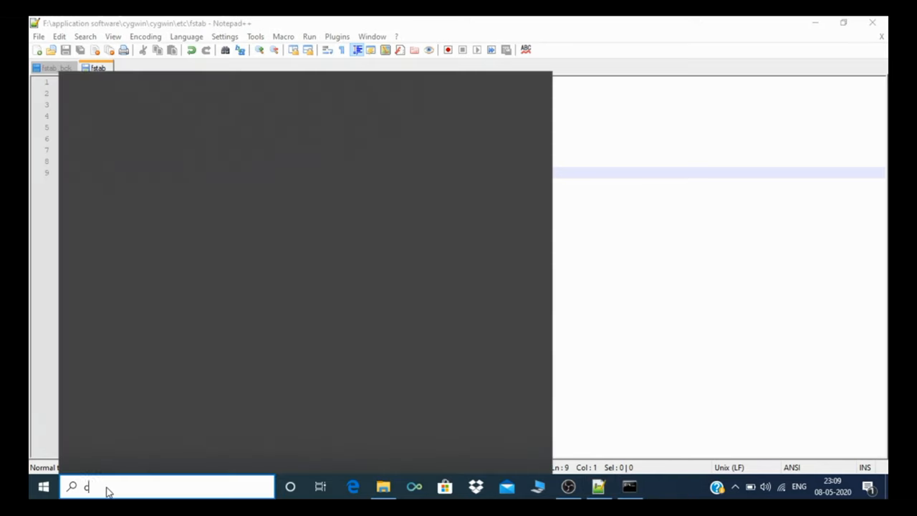
{"action": "type", "text": "omm"}
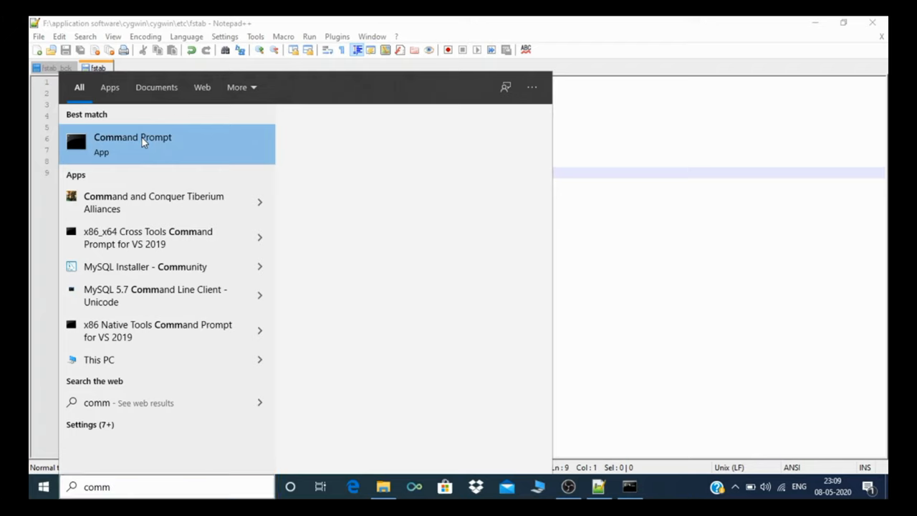
{"action": "left_click", "coordinate": [143, 142]}
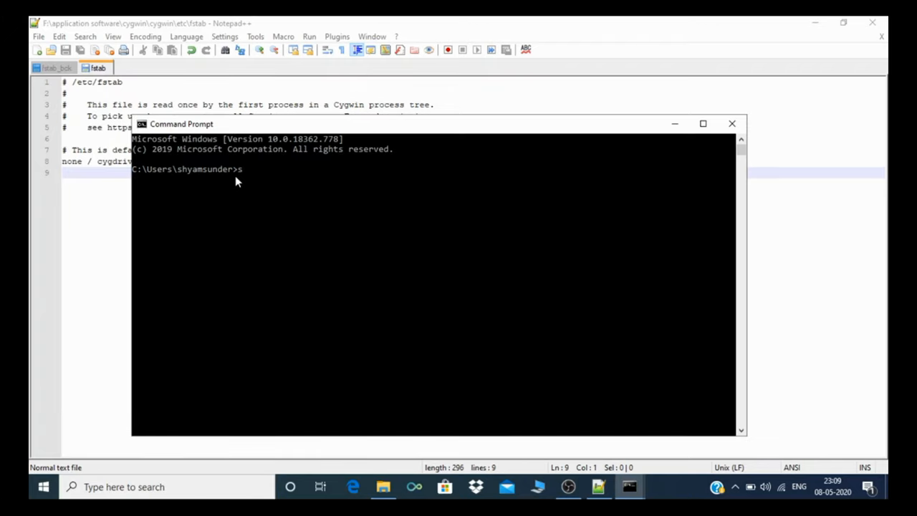
{"action": "type", "text": "sh"}
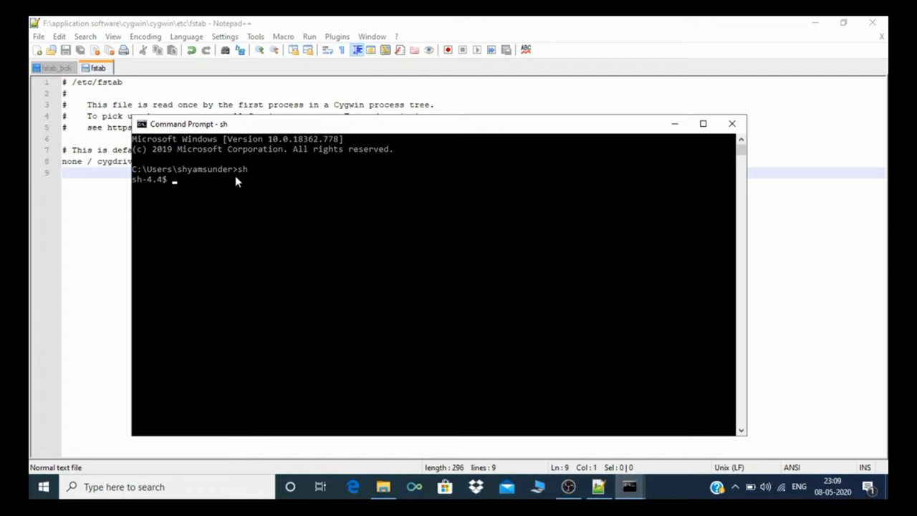
{"action": "type", "text": "pwd"}
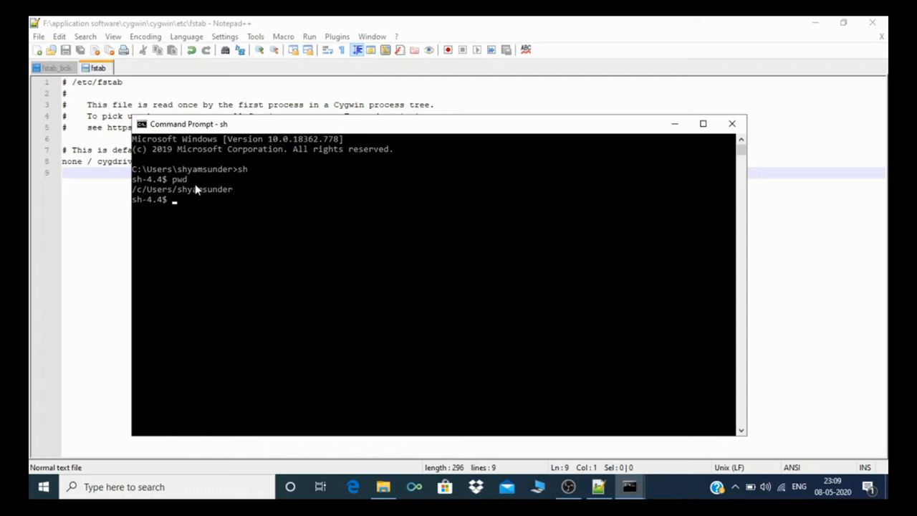
{"action": "mouse_move", "coordinate": [208, 206]}
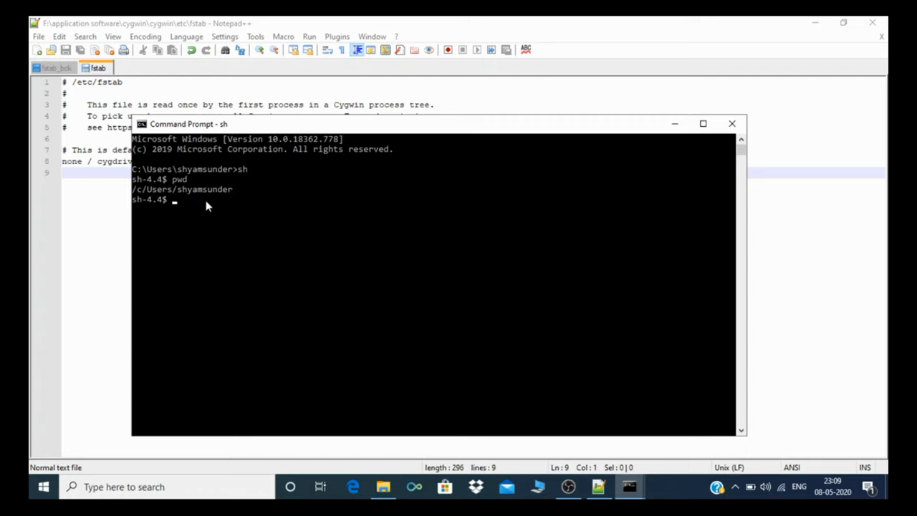
{"action": "mouse_move", "coordinate": [260, 221]}
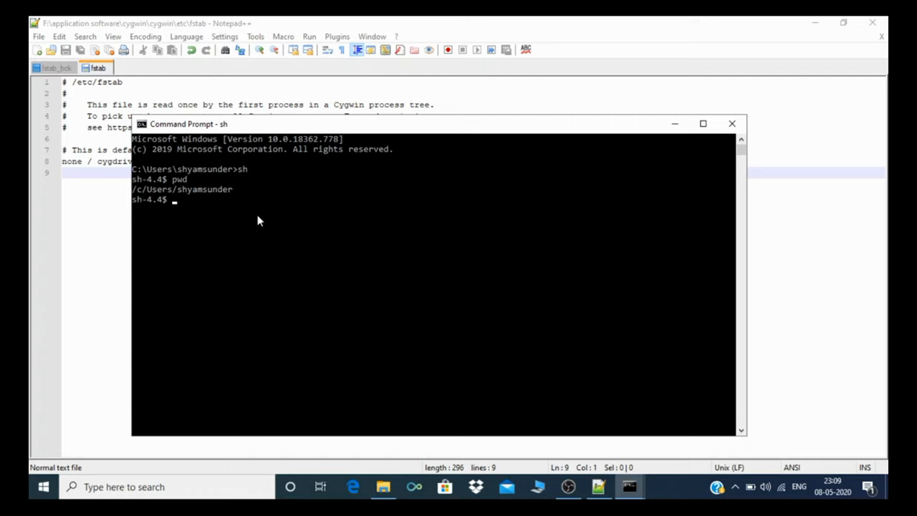
{"action": "mouse_move", "coordinate": [672, 123]}
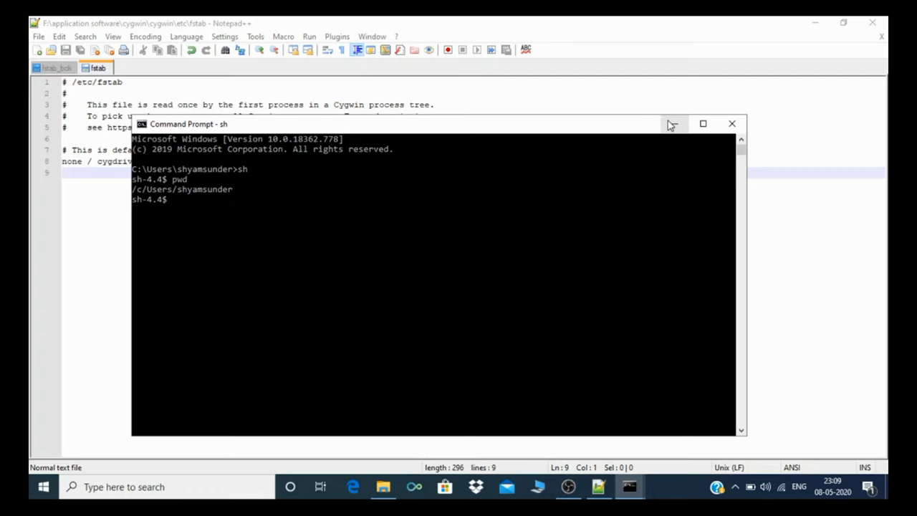
{"action": "mouse_move", "coordinate": [674, 123]}
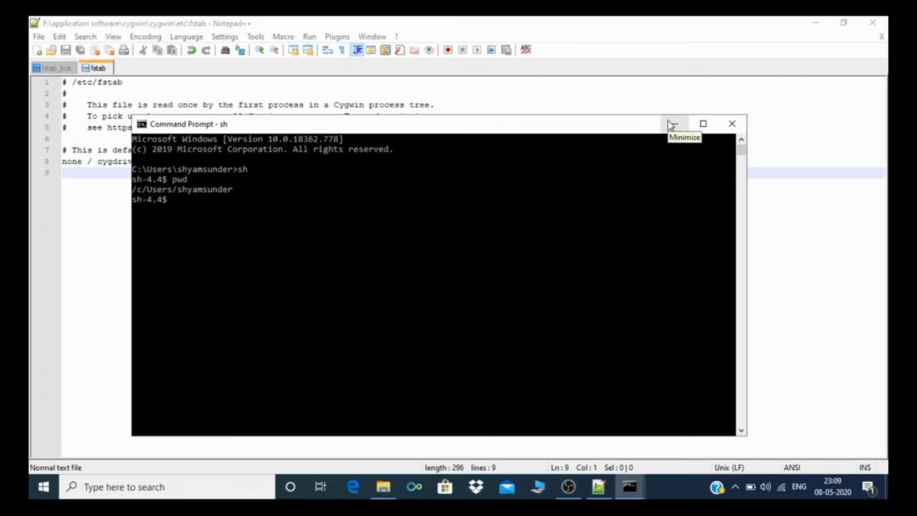